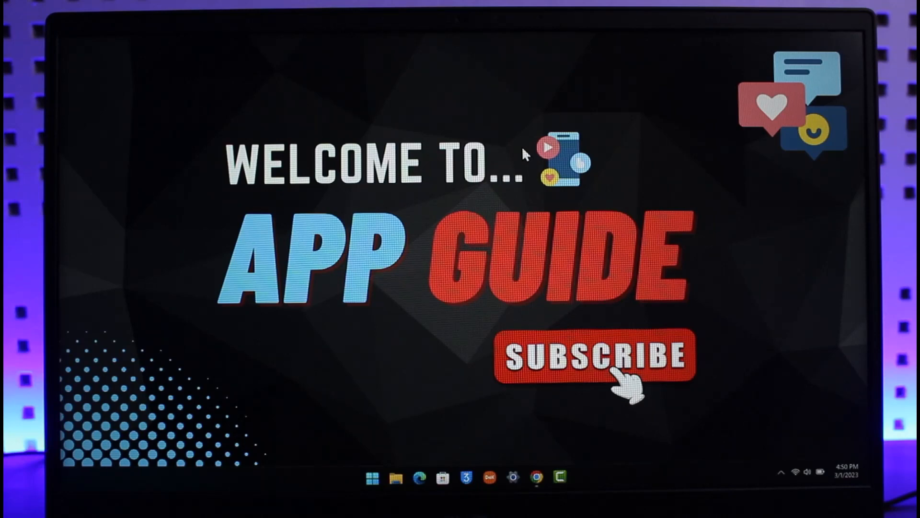
pyautogui.moveTo(536, 476)
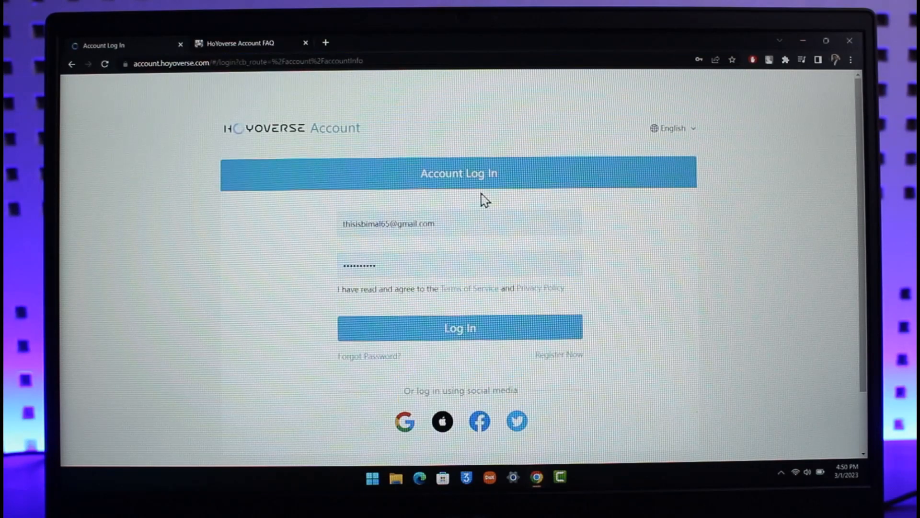
# Scroll past the Log In button and follow Register Now to the email registration form
pyautogui.scroll(-3)
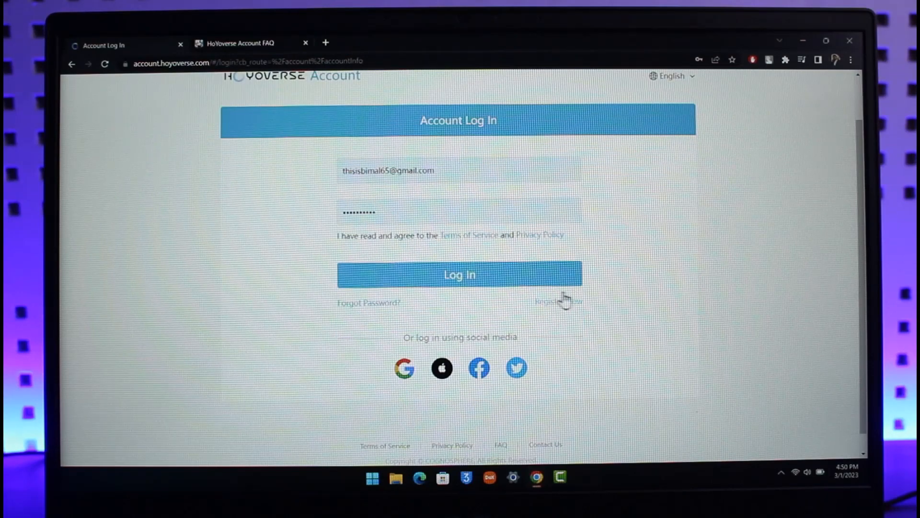
pyautogui.click(559, 301)
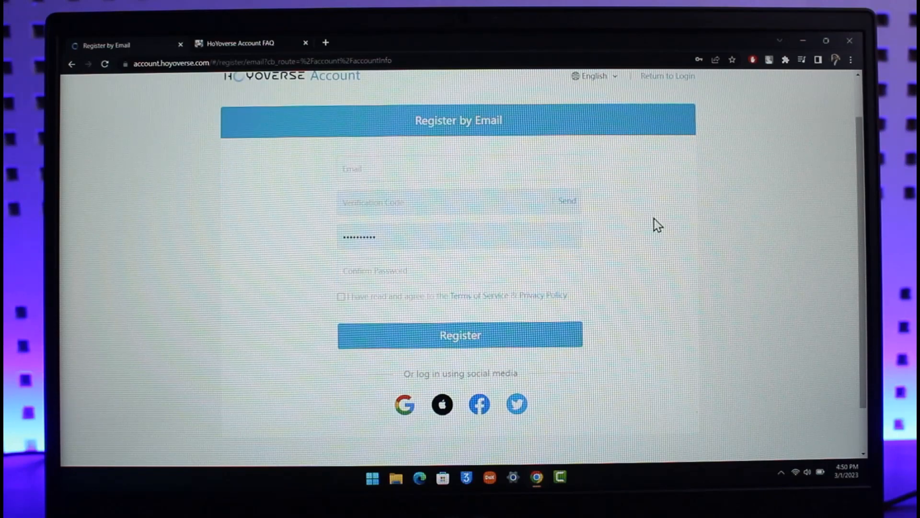
pyautogui.scroll(3)
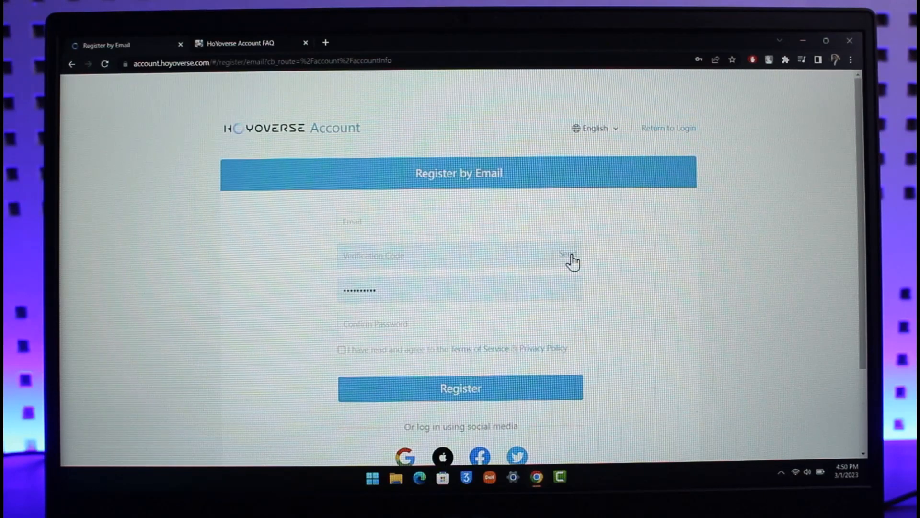